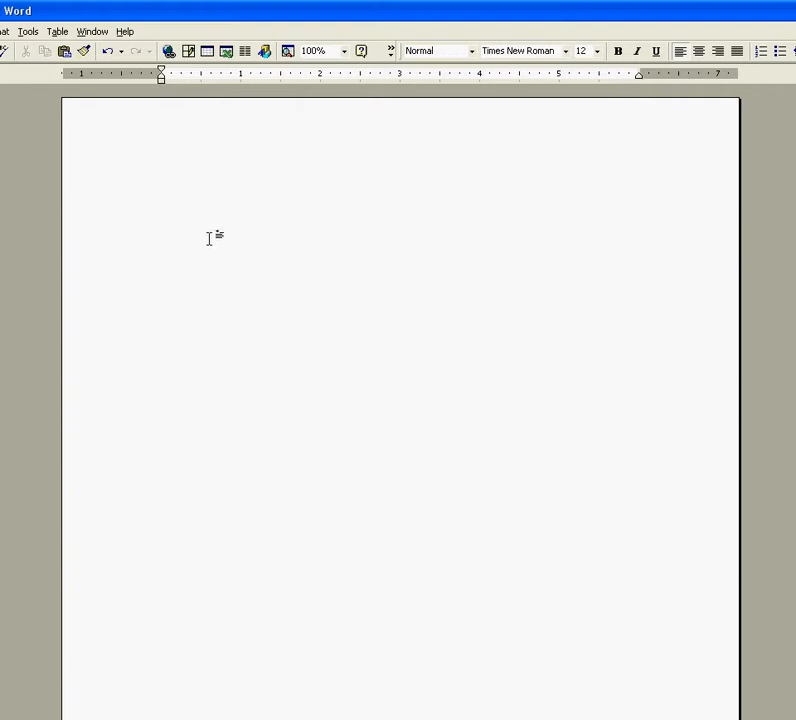
mouse_move(48, 17)
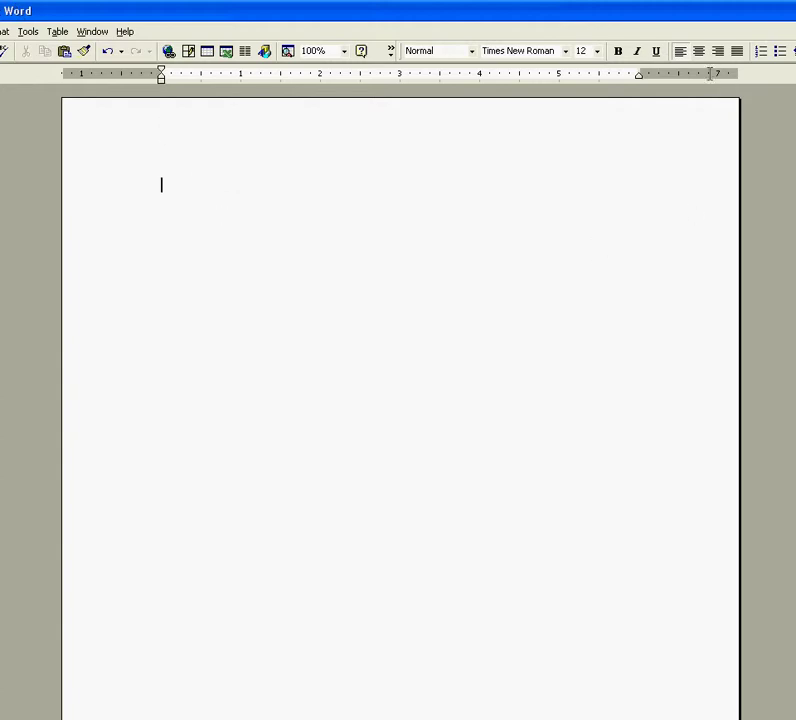
mouse_move(703, 50)
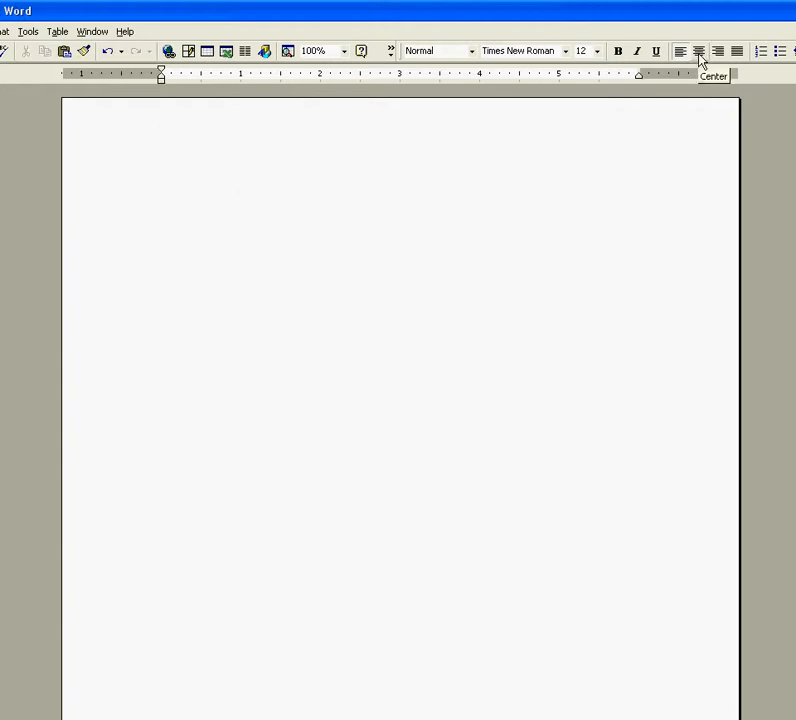
mouse_move(721, 252)
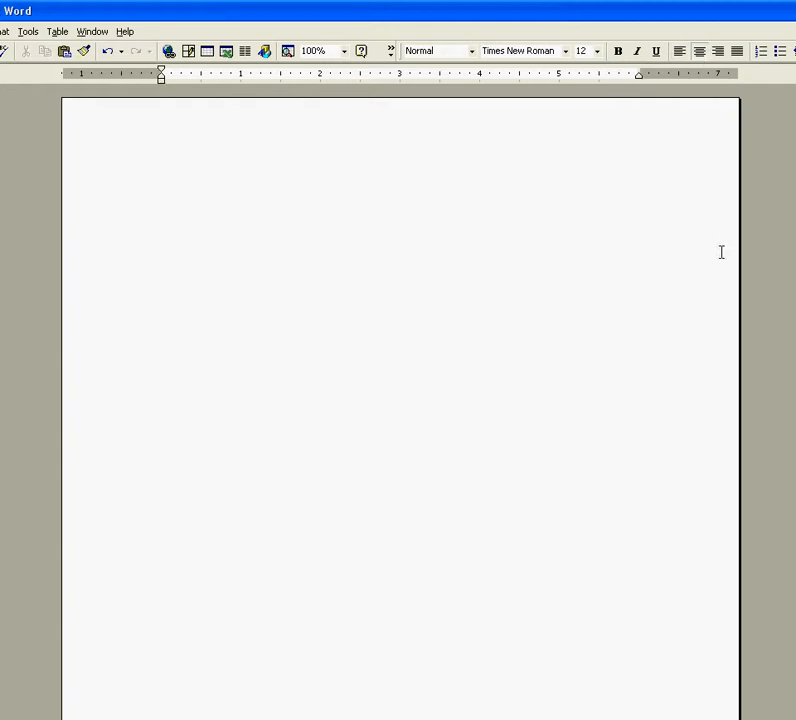
Type the centered title 'Condition Blue' with byline 'Alex Gradine', then left-align the next line.
type("Co")
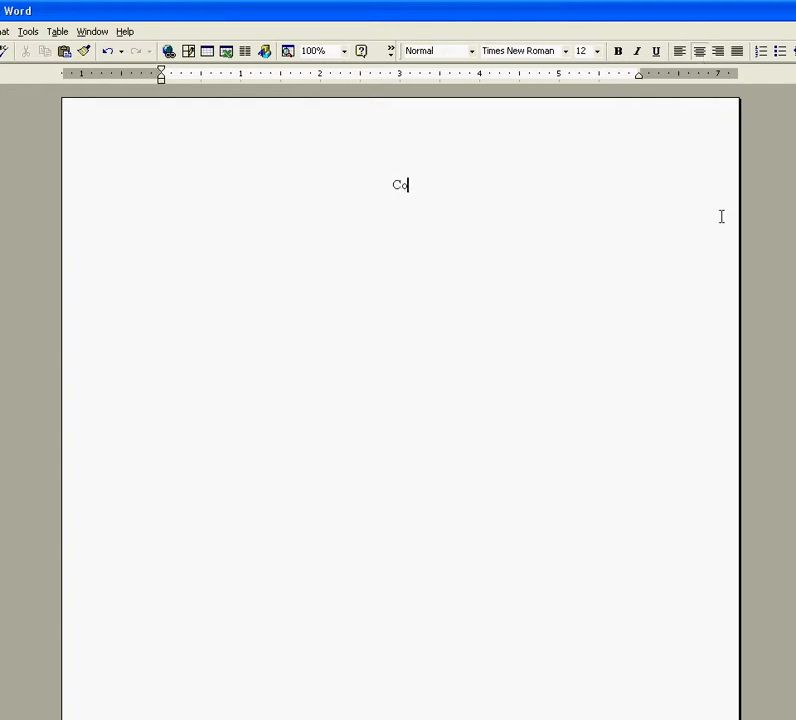
type("ndition Blue")
type("By")
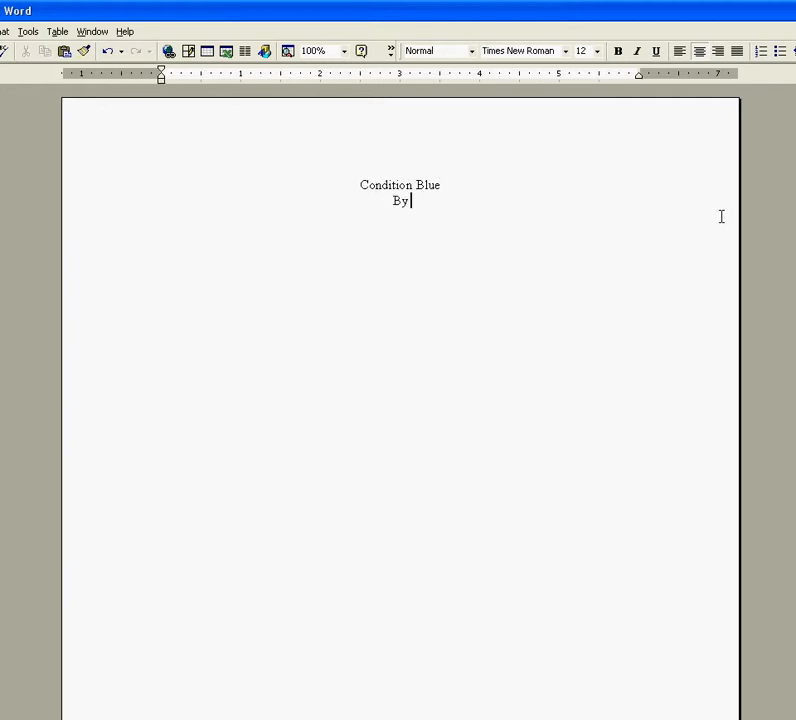
type("Alex Gradine")
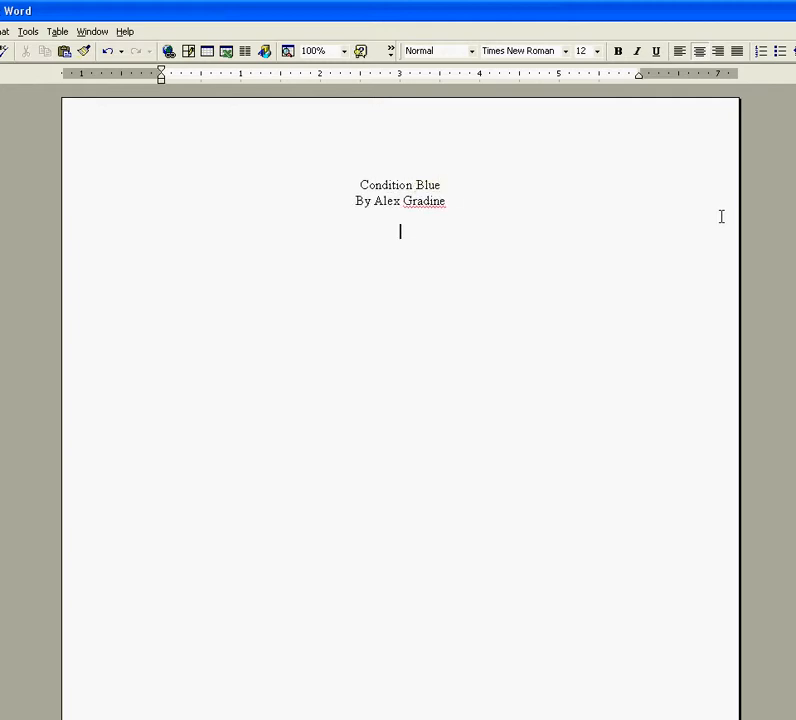
left_click(682, 51)
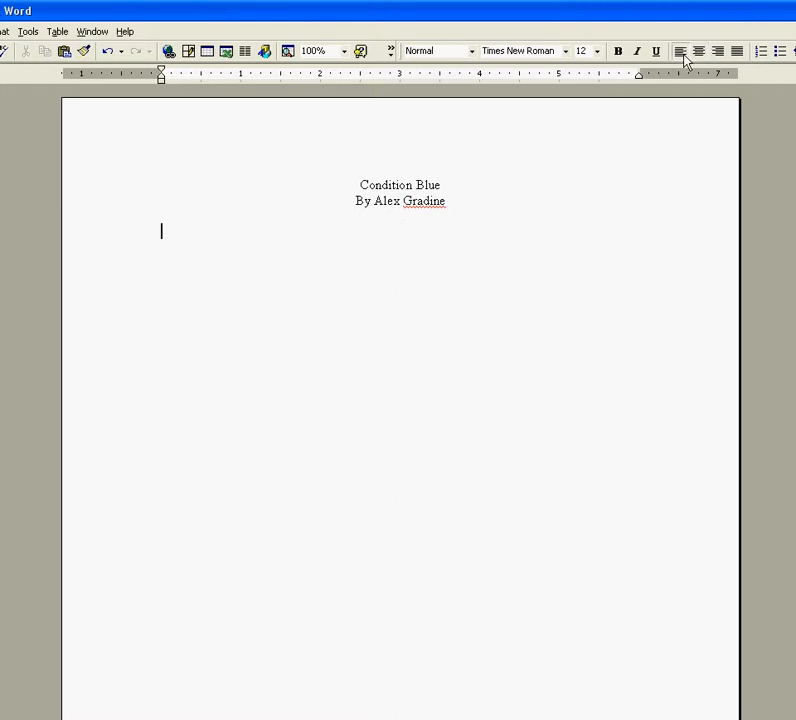
List cast GREG DOWNS the detective, DRA the client, BADD the criminal mastermind, then center the next line.
type("GREG DOW")
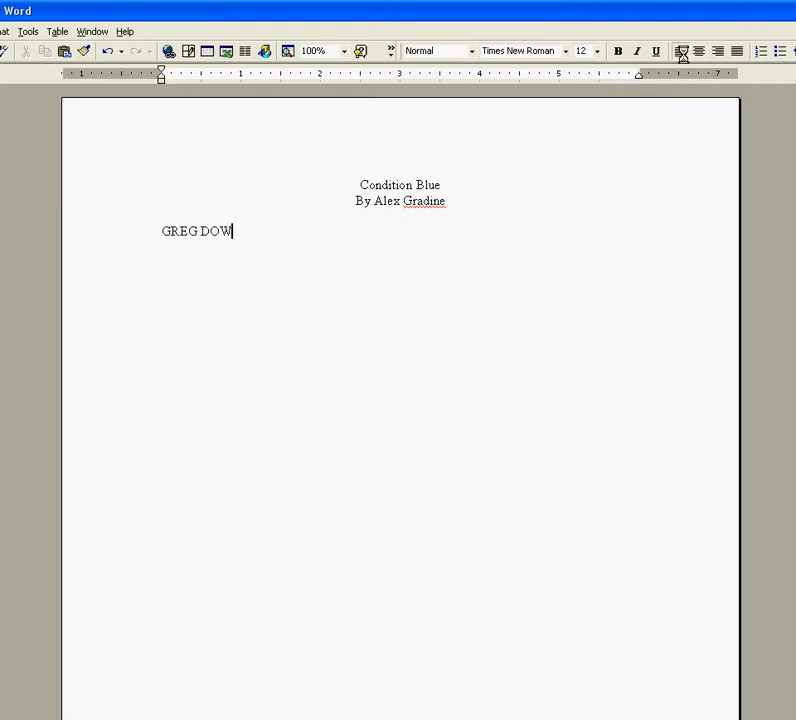
type("NS, the detective")
type("ANN TO")
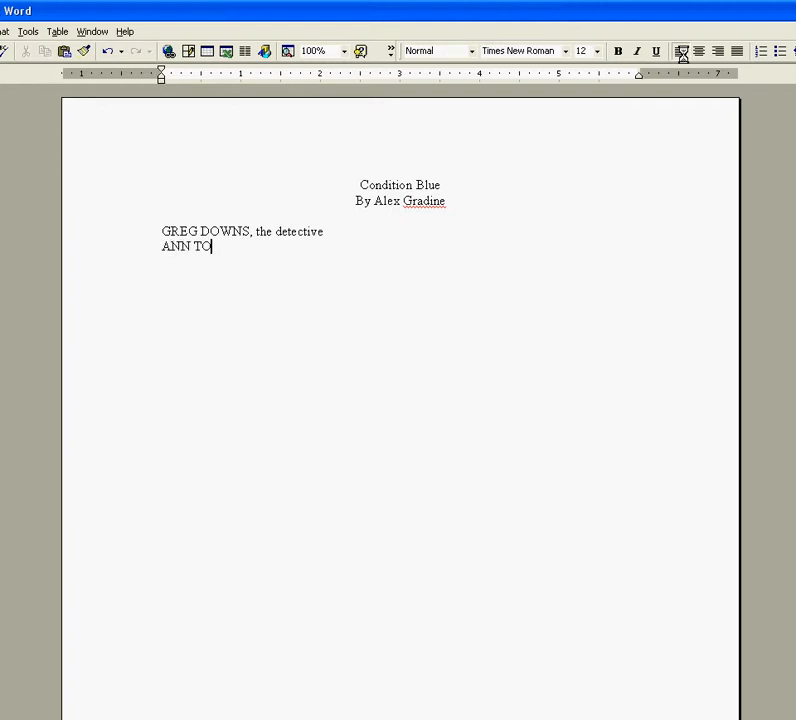
type("NDra")
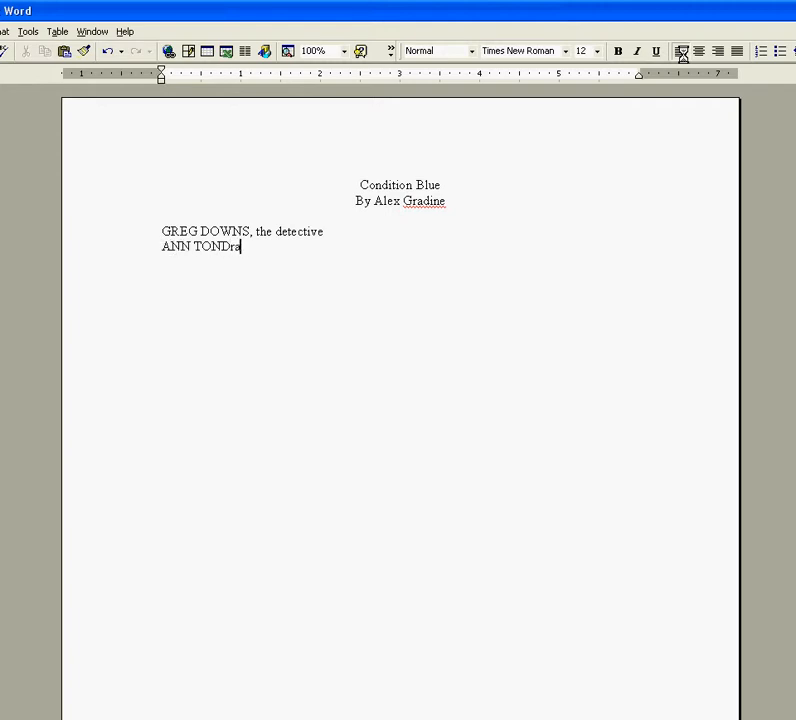
type("RA, the client")
type("MR.")
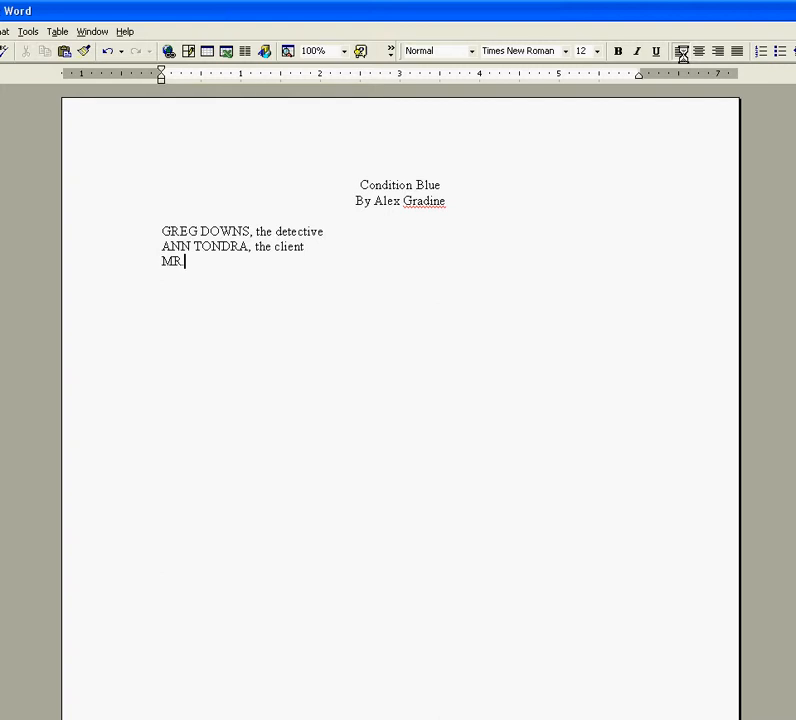
type("BADD, the criminal mastermind")
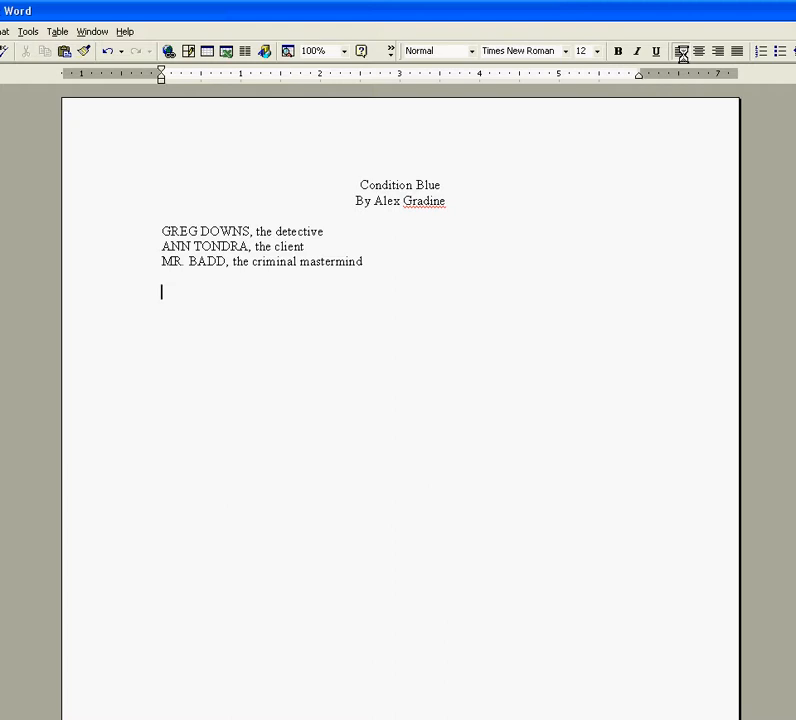
left_click(683, 51)
type("G")
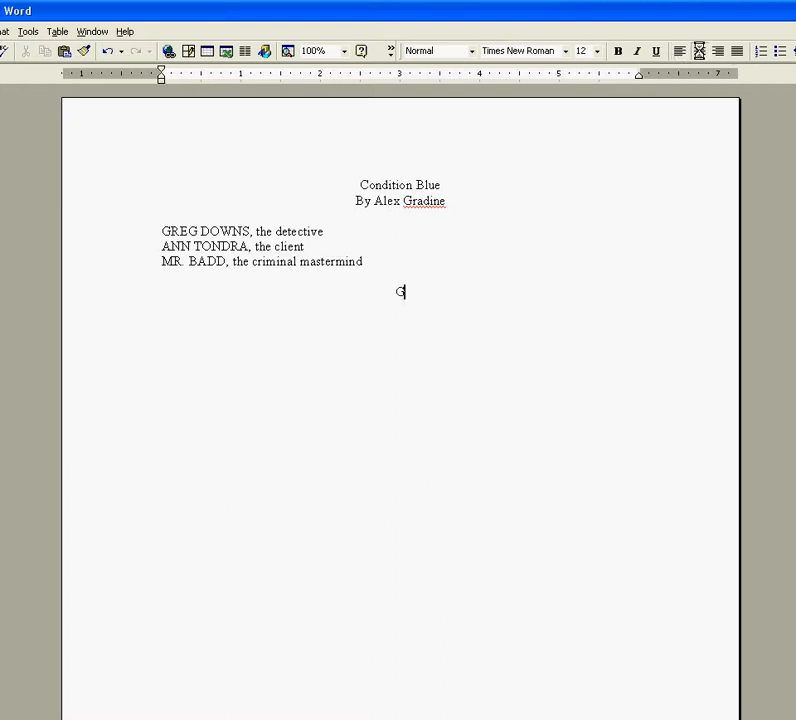
Add the centered GREG heading with his monologue and a blank line above it.
type("REG")
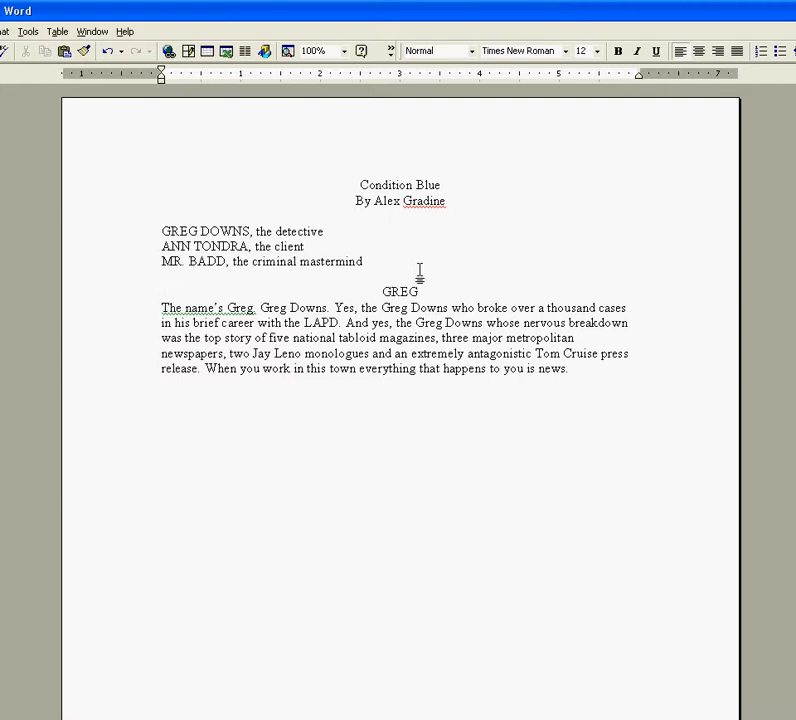
key("Enter")
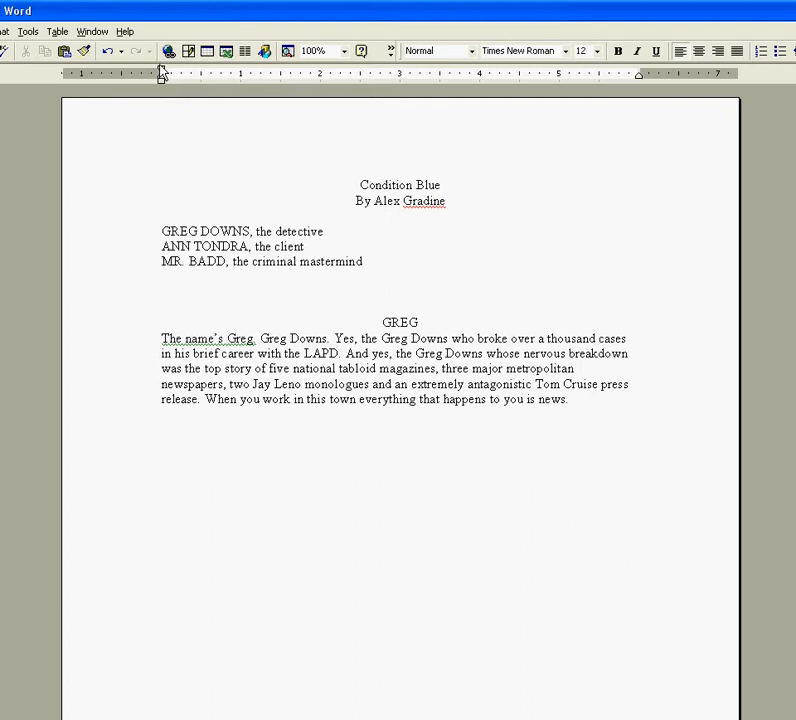
mouse_move(162, 78)
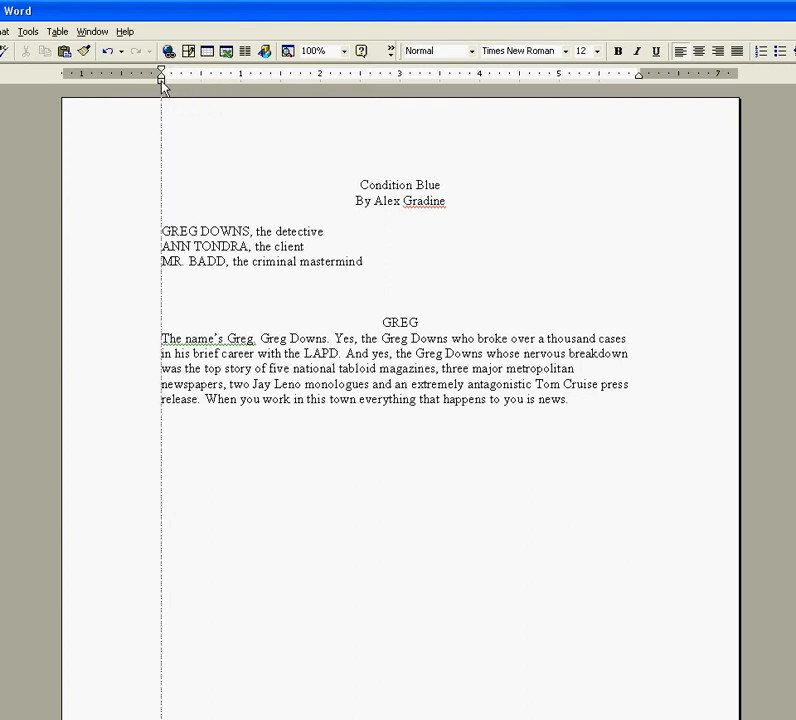
Drag the ruler's left indent marker to about two inches for the stage direction line.
left_click_drag(161, 72, 331, 72)
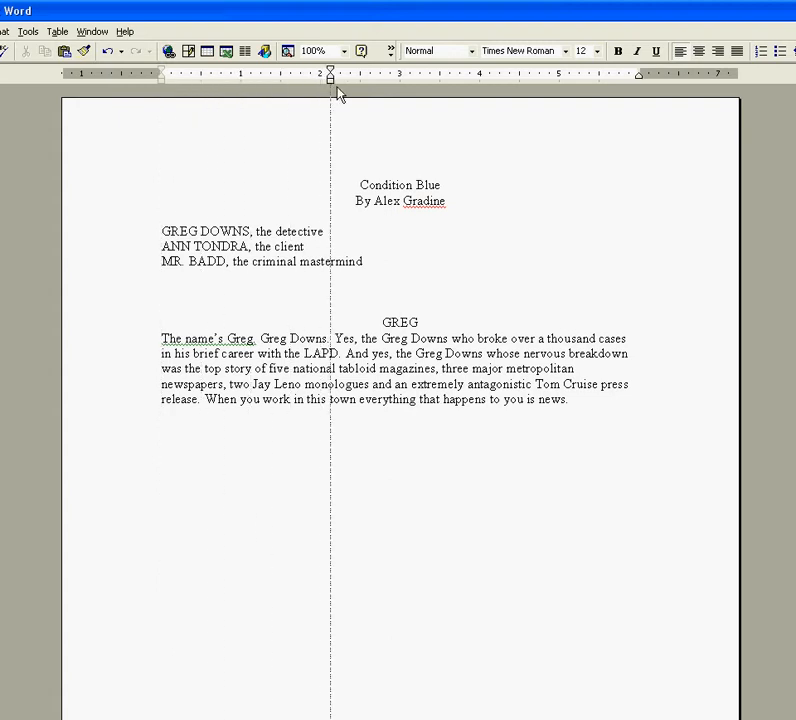
left_click_drag(331, 74, 400, 74)
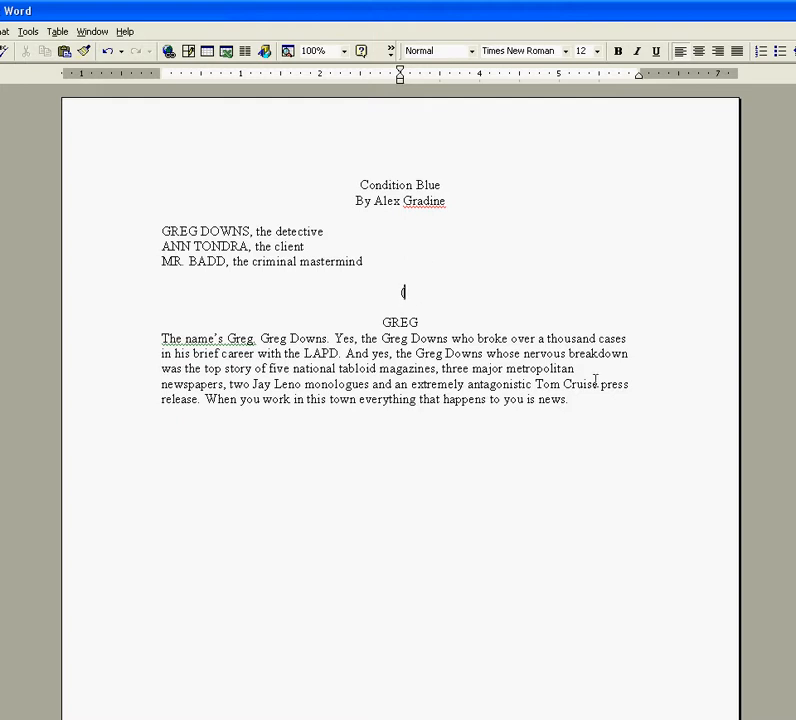
Type '(The scene opens in GREG's office. He narrates to the audience.)' at the indent.
type("(The scene opens in")
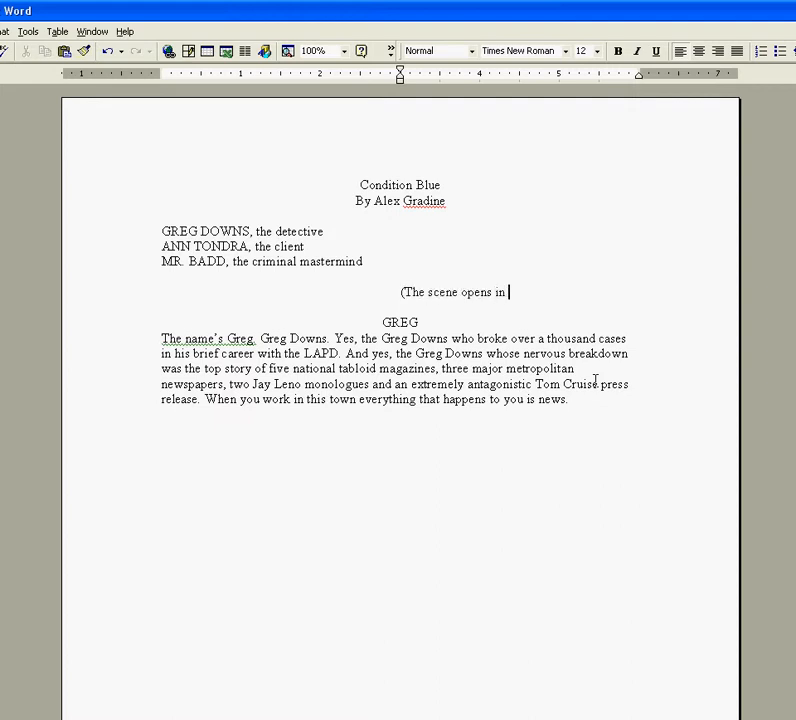
type("GREG's offi")
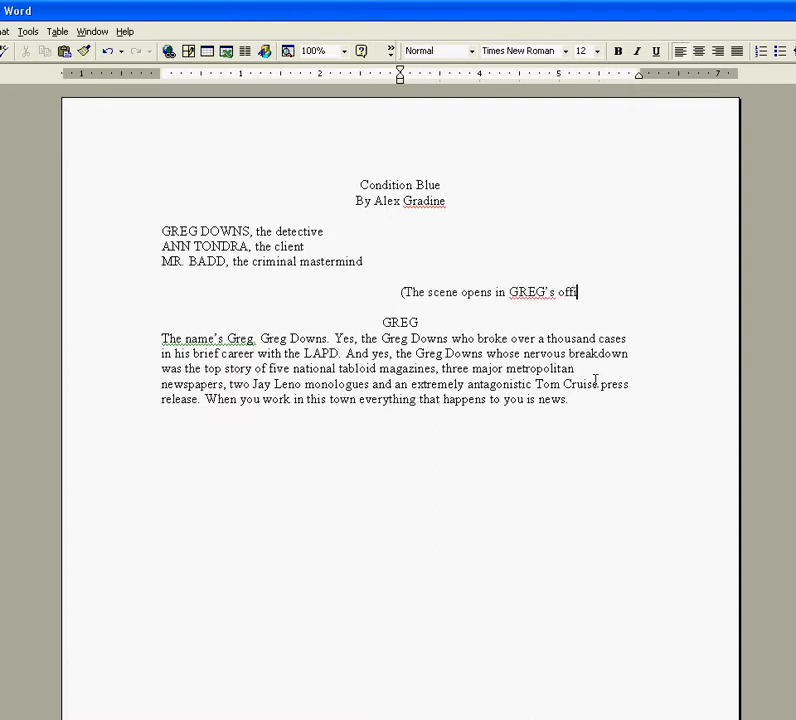
type("ice. He narrat")
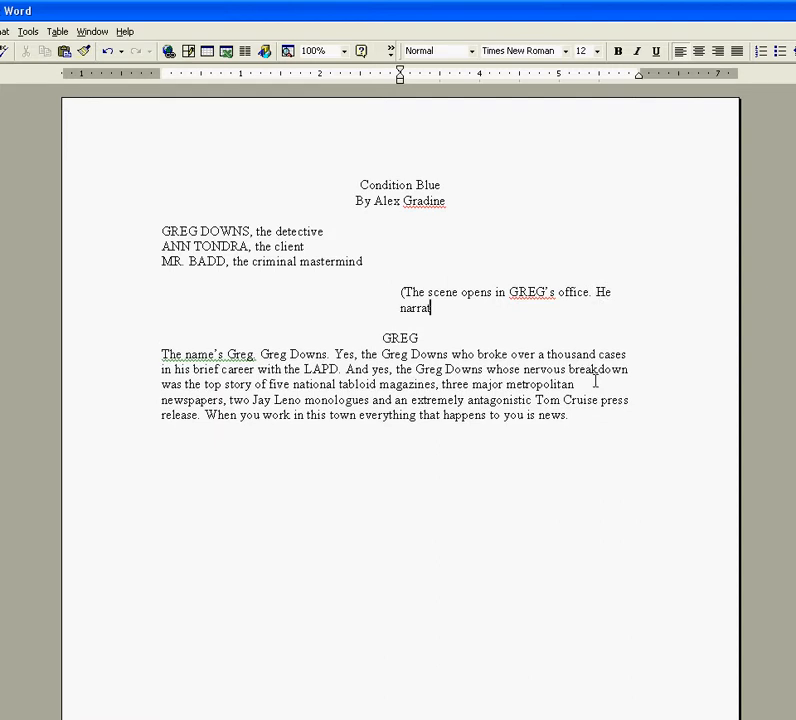
type("es t")
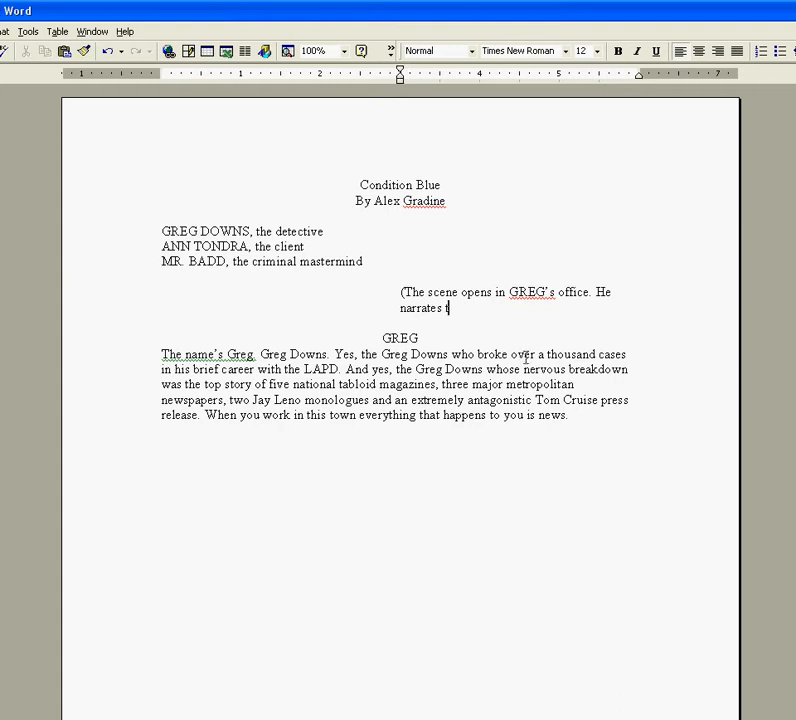
type("o")
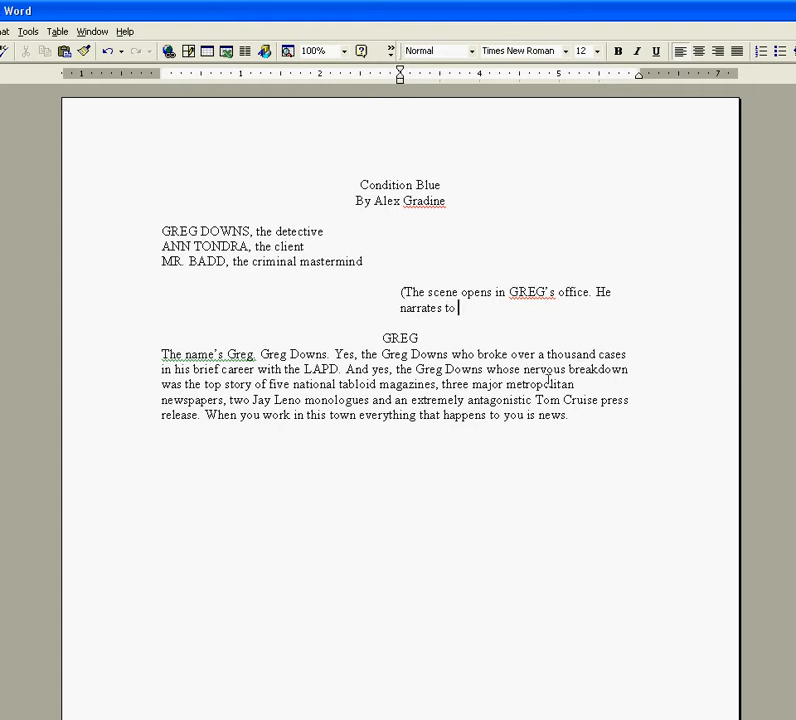
type("the audience.")
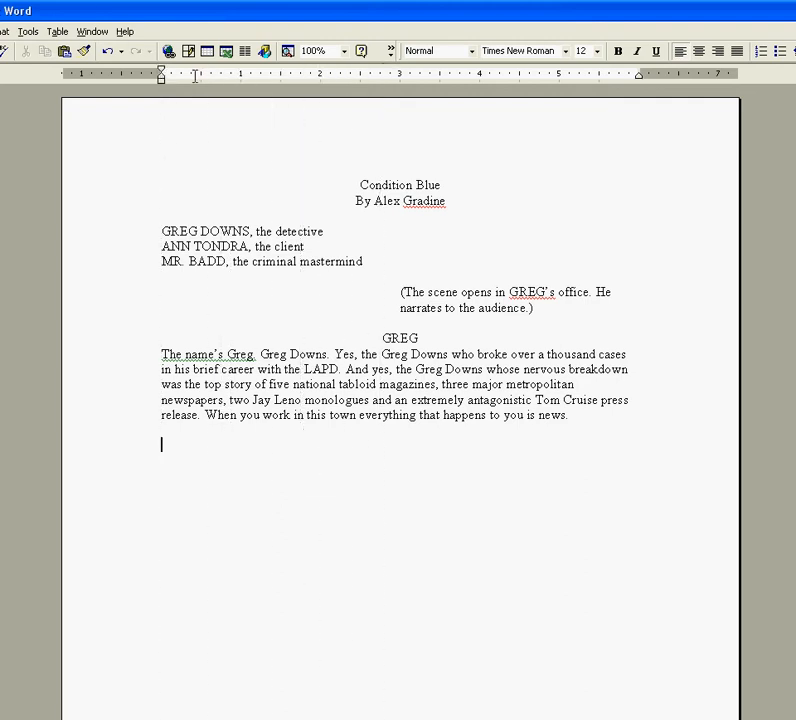
mouse_move(495, 579)
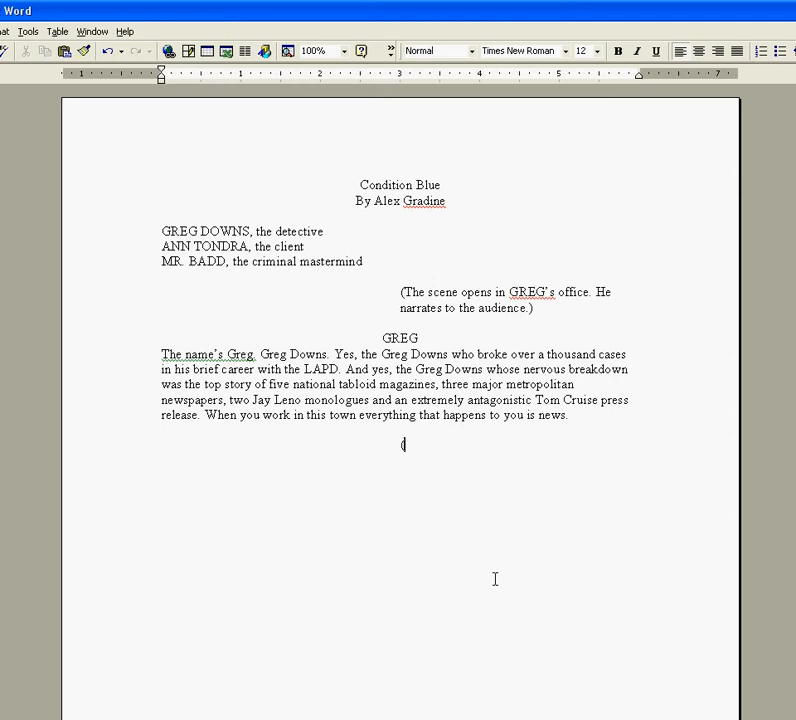
Type '(The scene opens in GREG's office' below the monologue and select that text.
type("(The scene opens in")
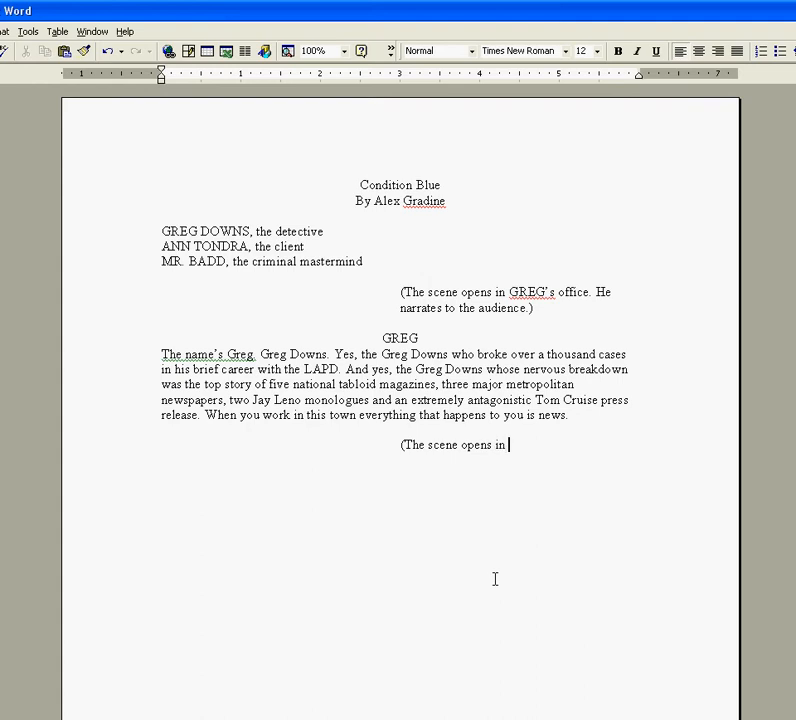
type("GREG'")
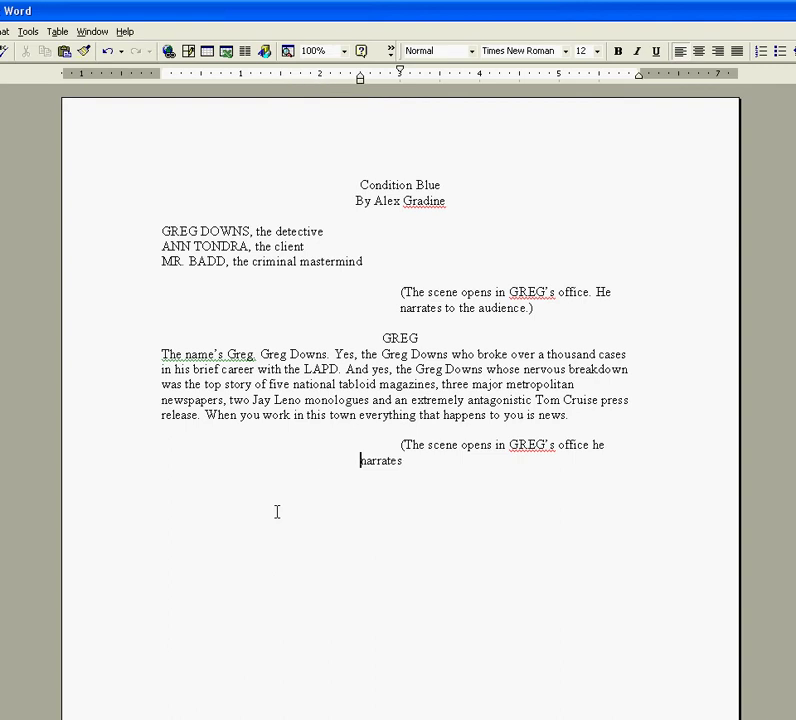
left_click(443, 464)
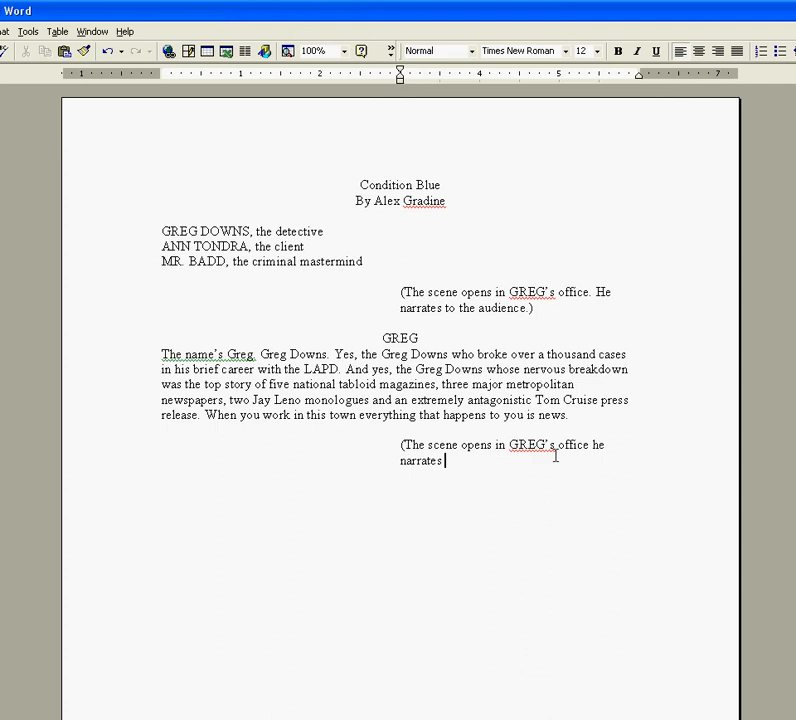
left_click_drag(399, 444, 447, 461)
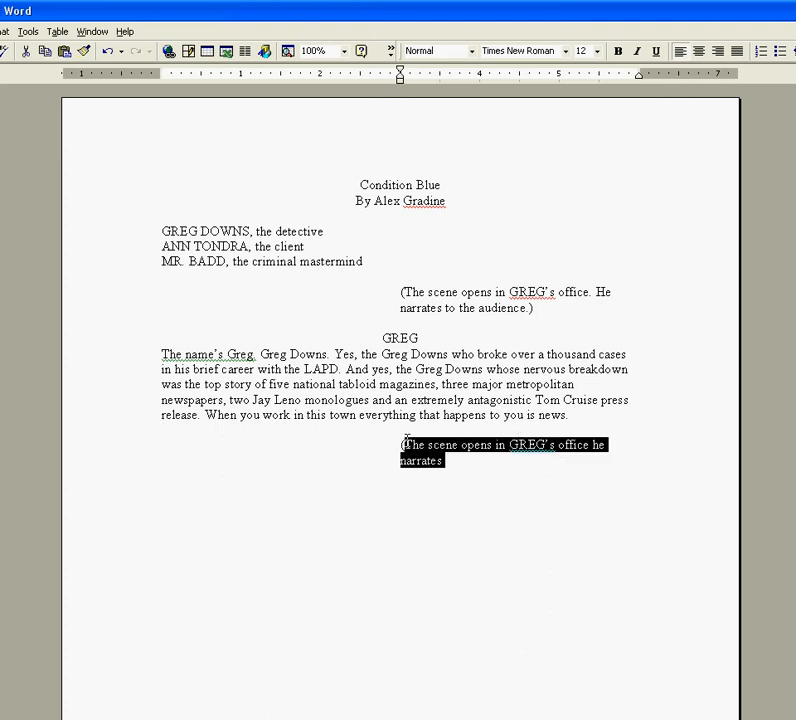
Type '(ANN enters.)' over the selection and return the next line's indent to the margin.
type("(ANN enters.)")
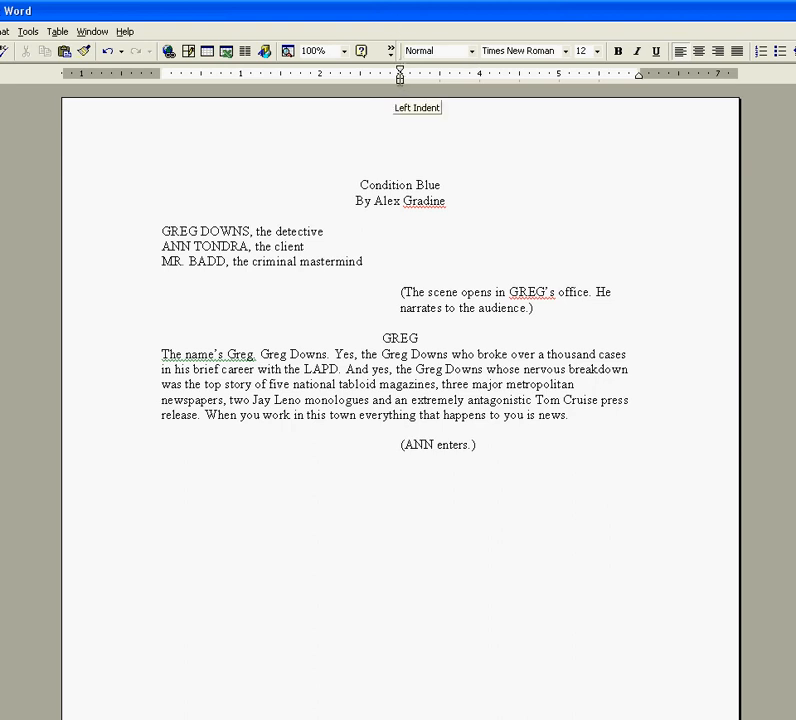
left_click_drag(400, 78, 210, 78)
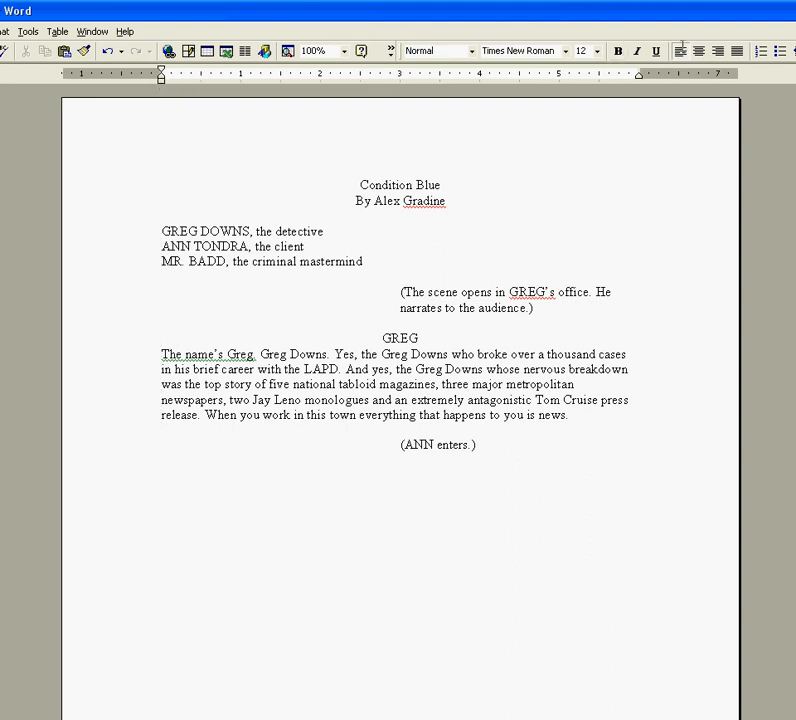
Type the centered ANN heading and her left-aligned line 'Hello.'.
type("ANN")
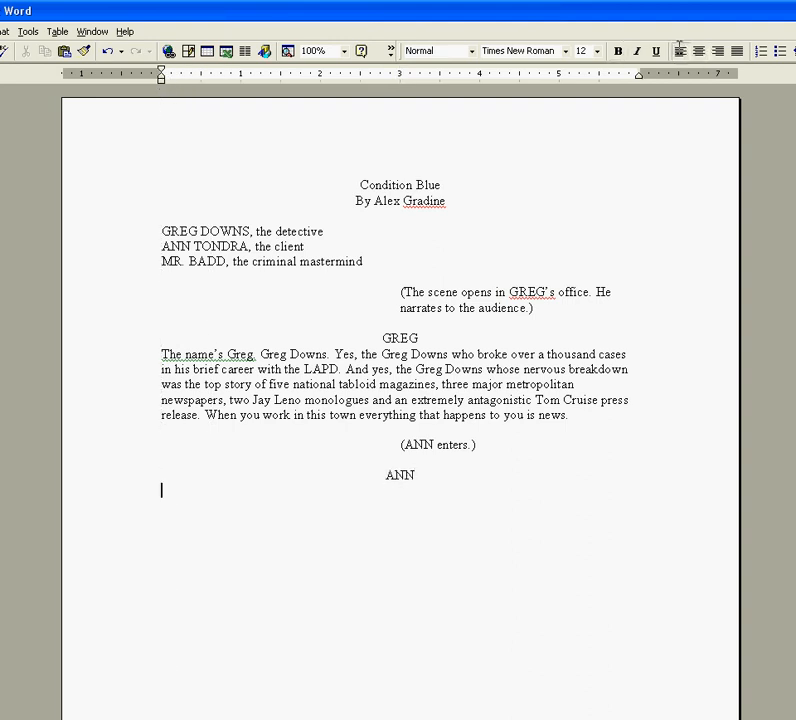
type("Hello.")
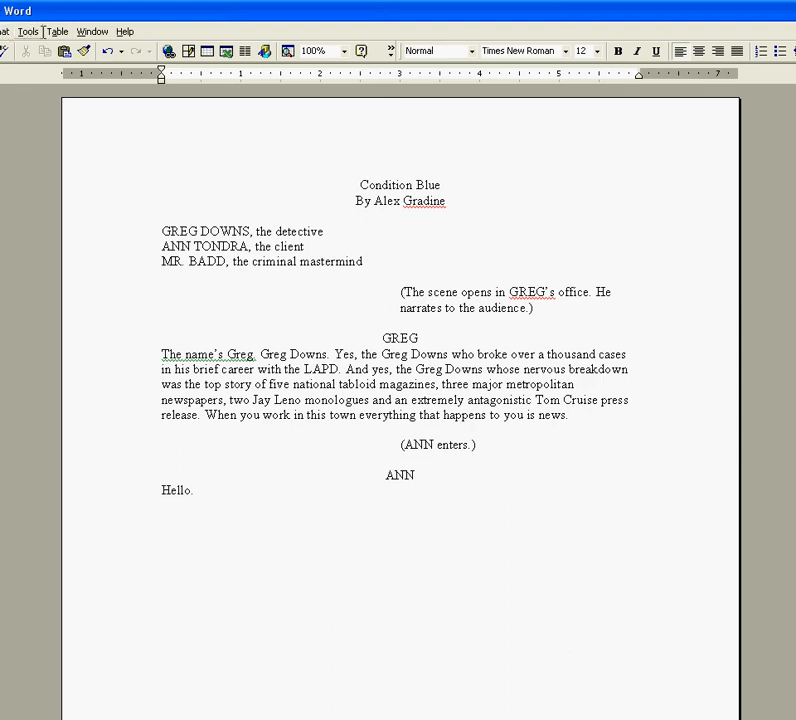
mouse_move(258, 144)
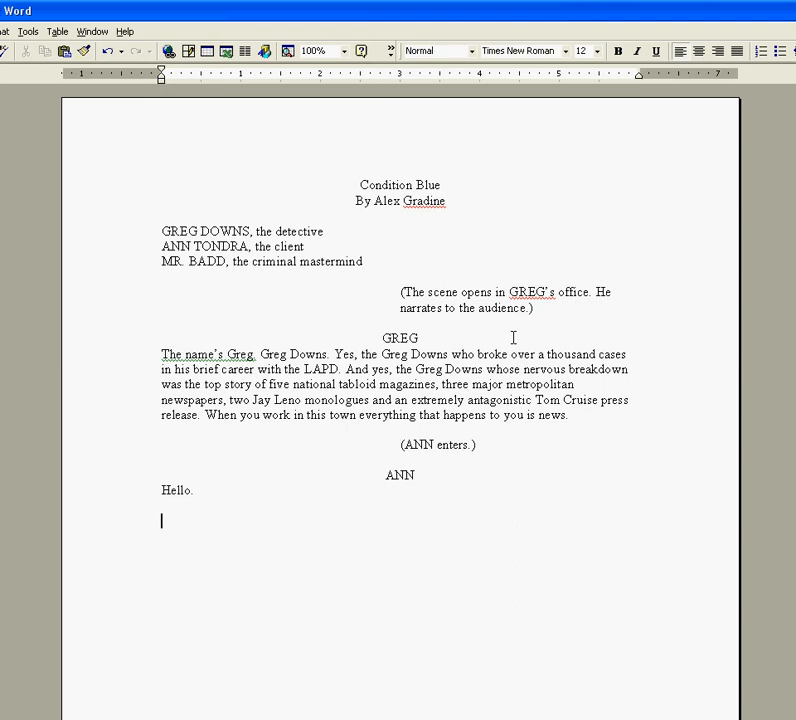
mouse_move(697, 551)
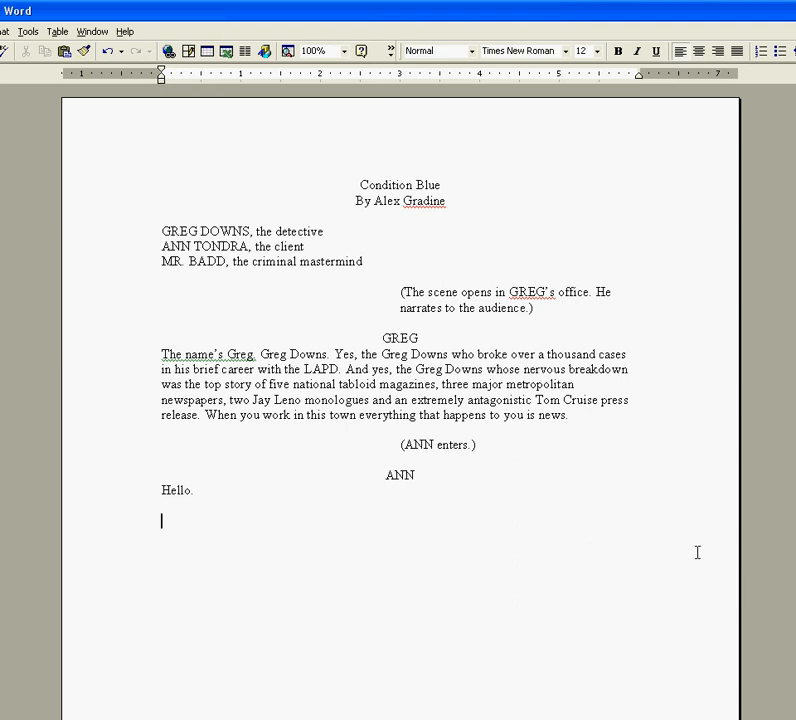